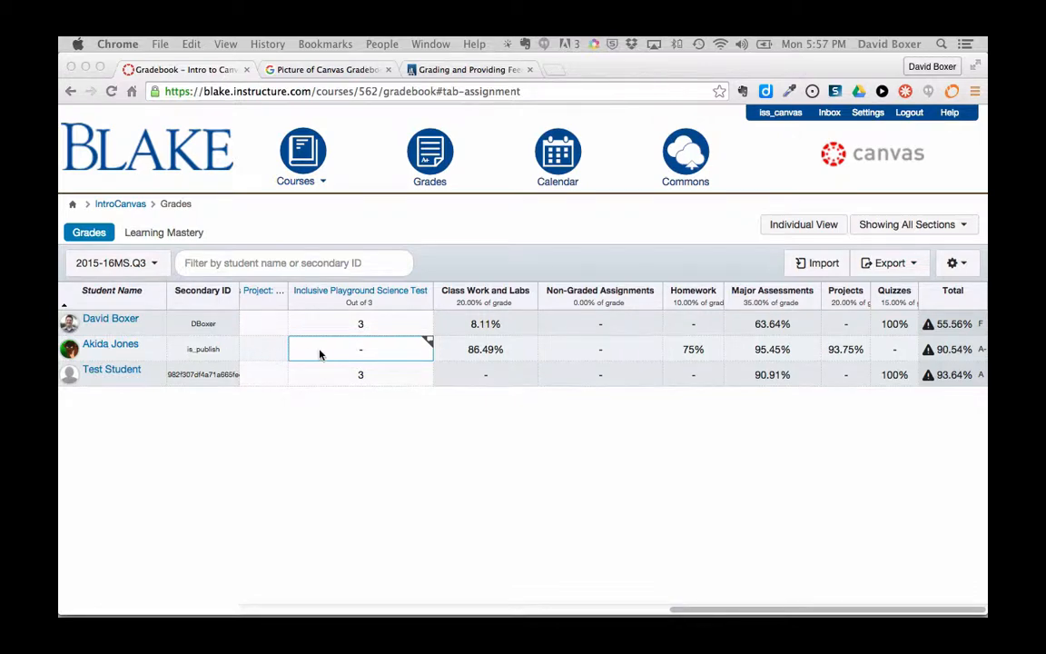
mouse_move(341, 354)
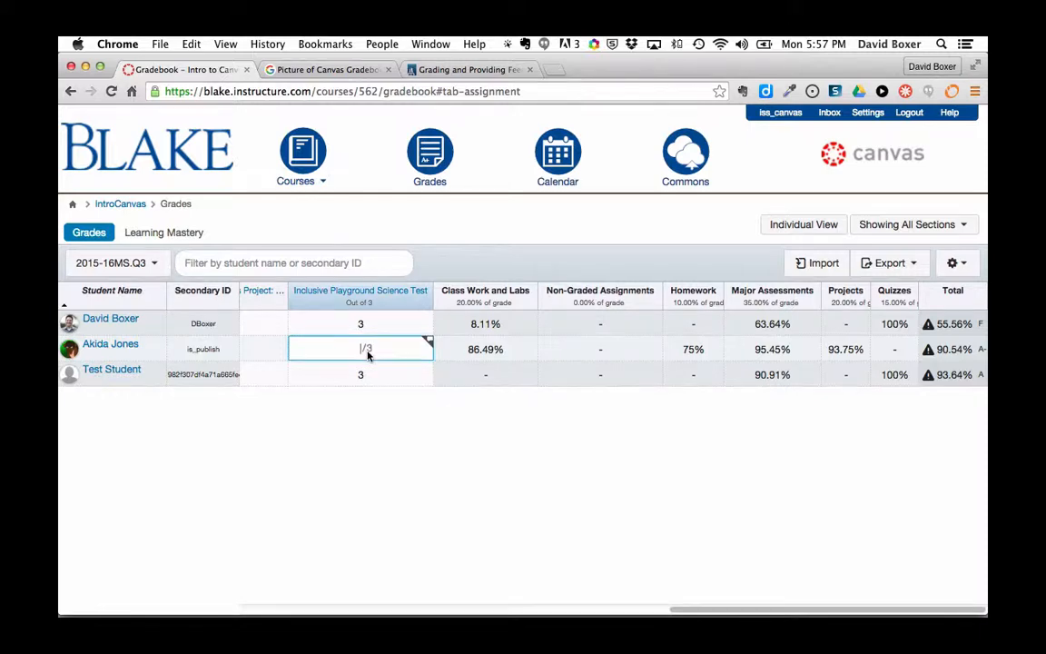
type("E")
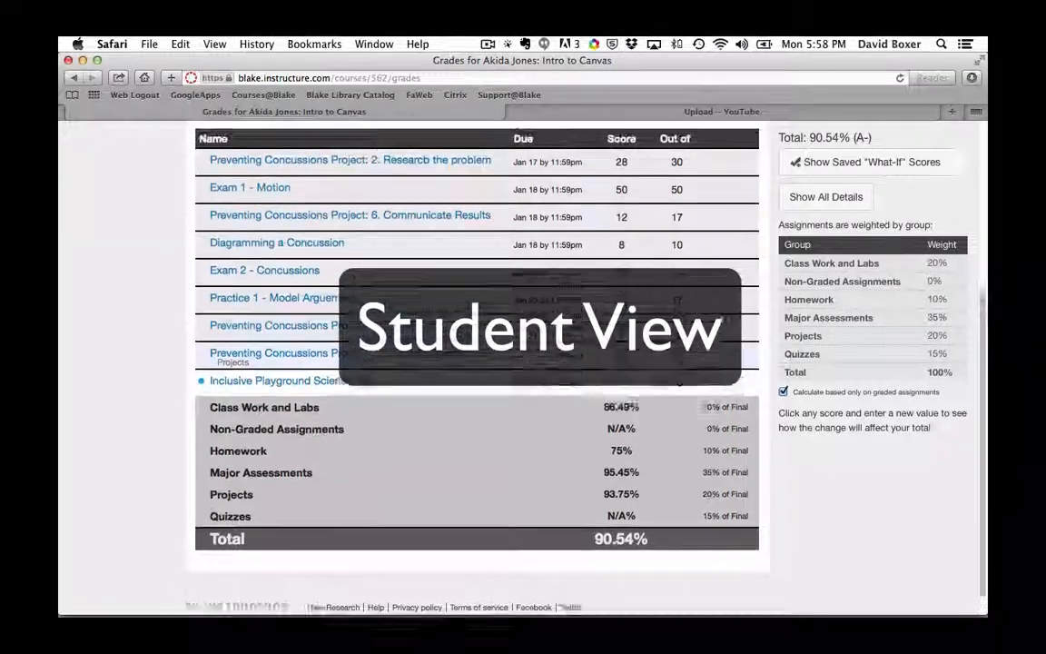
scroll("down", 3)
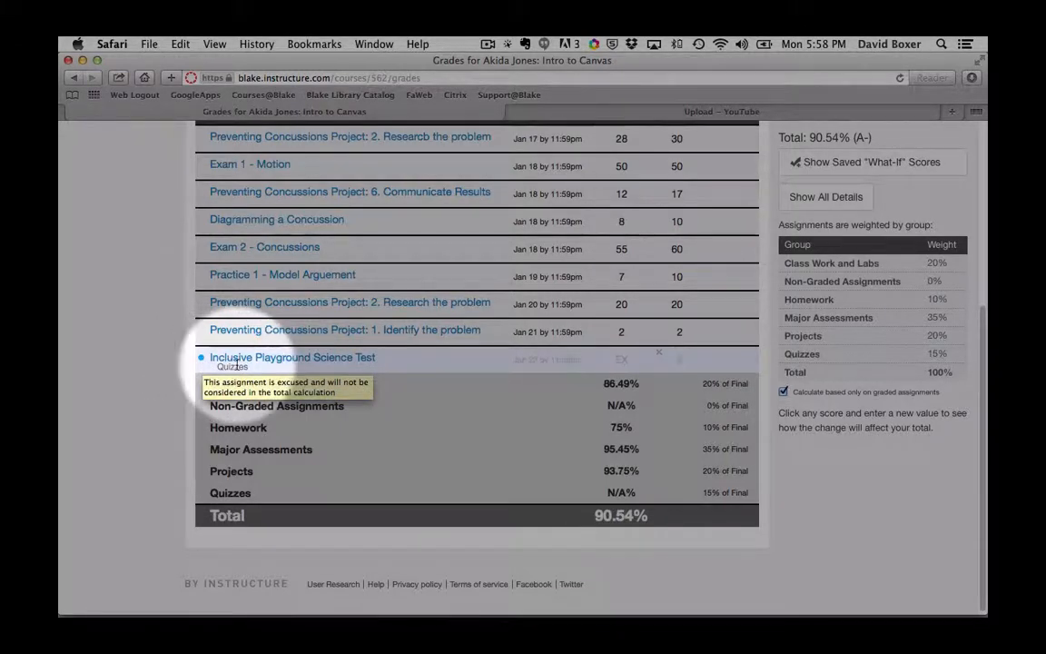
mouse_move(627, 363)
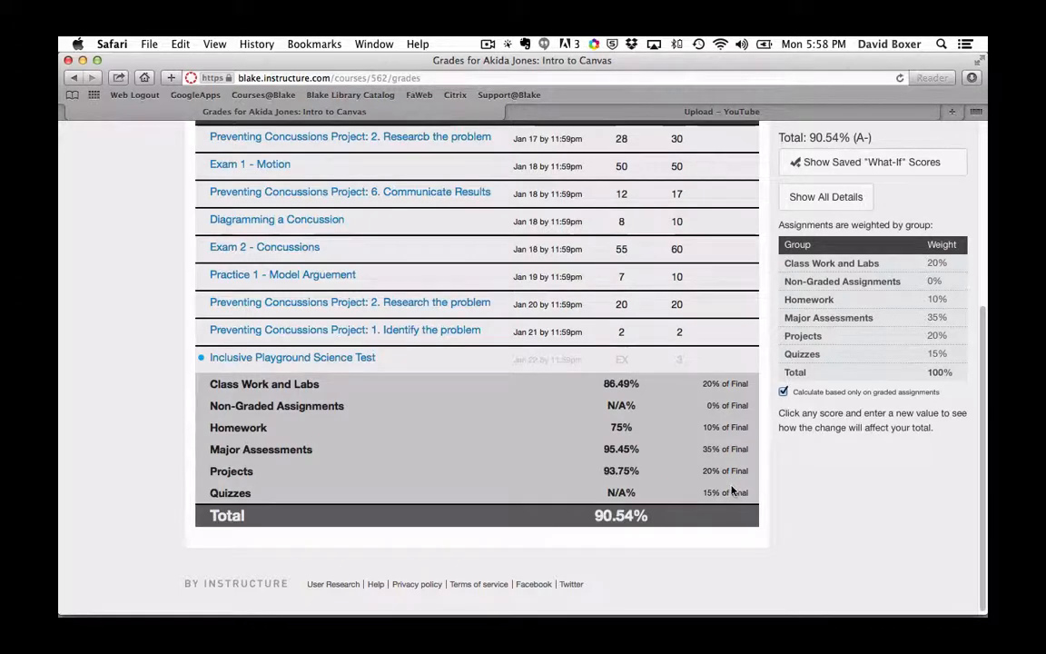
mouse_move(666, 489)
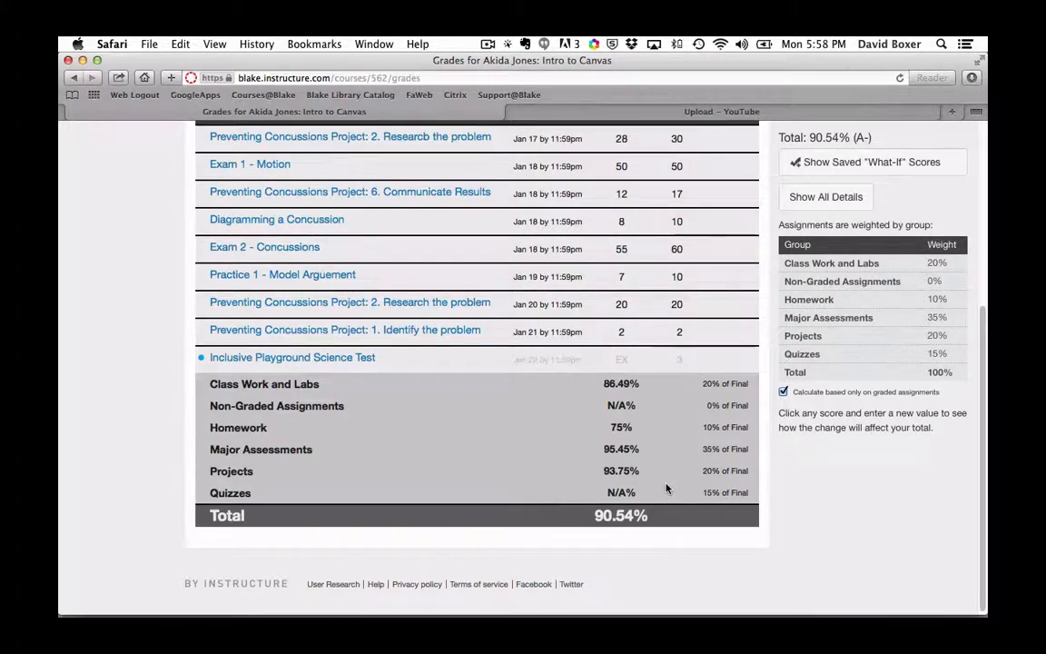